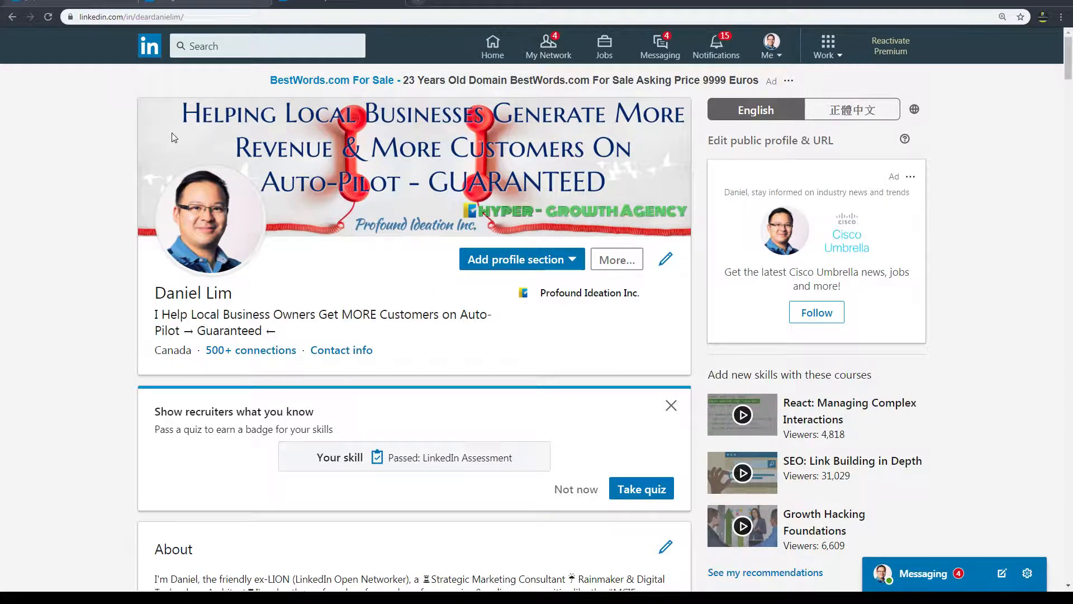
{"action": "mouse_move", "coordinate": [564, 134]}
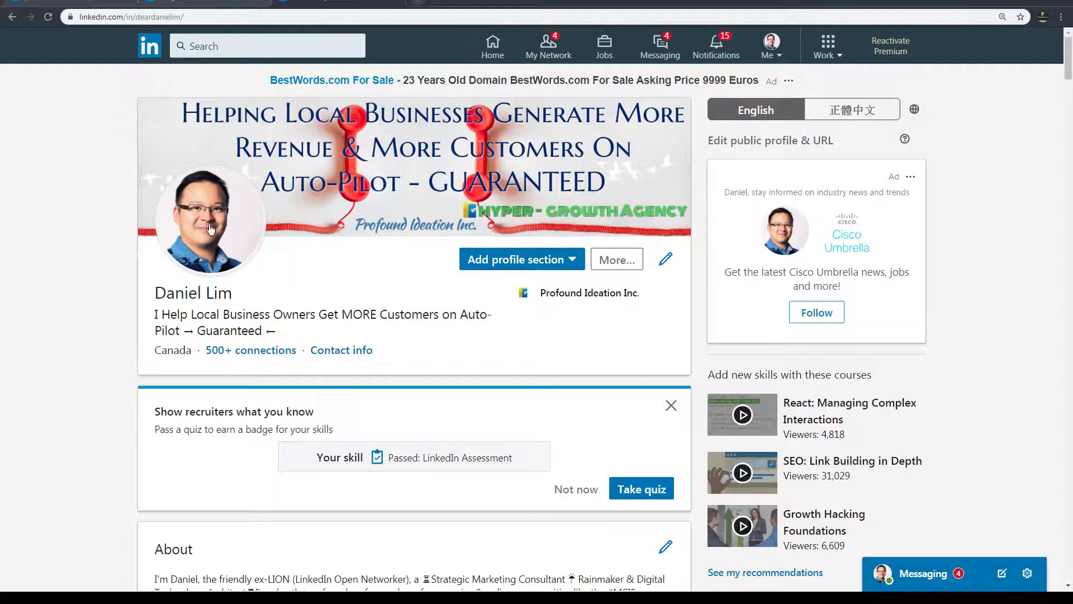
{"action": "mouse_move", "coordinate": [519, 281]}
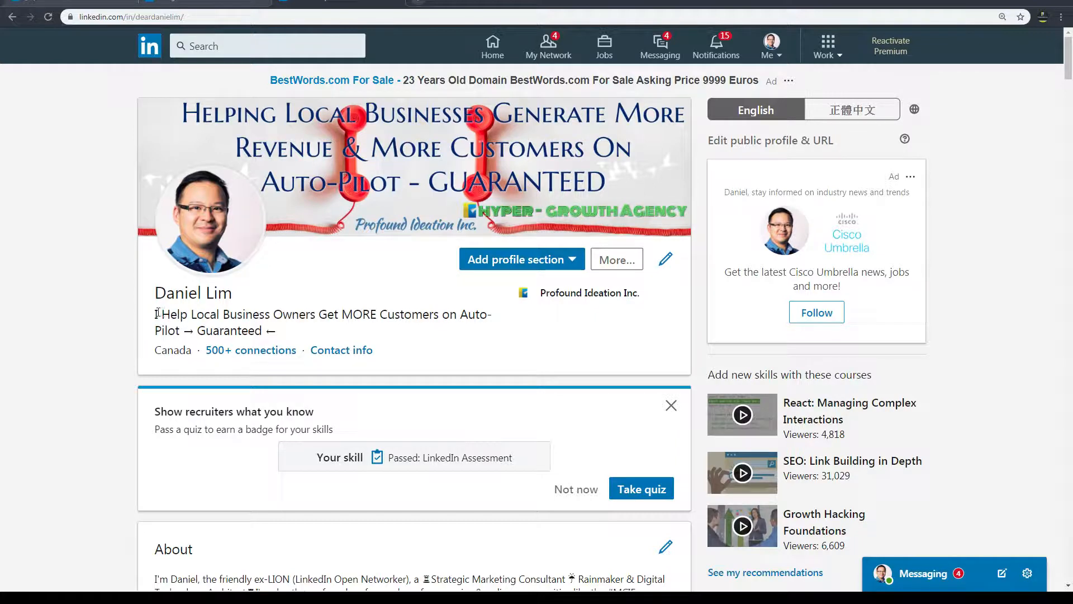
Scroll down past About, Experience, Education and Licenses until Skills & Endorsements shows Shopify, WordPress and Strategic Consulting
{"action": "left_click_drag", "start_coordinate": [155, 314], "coordinate": [276, 331]}
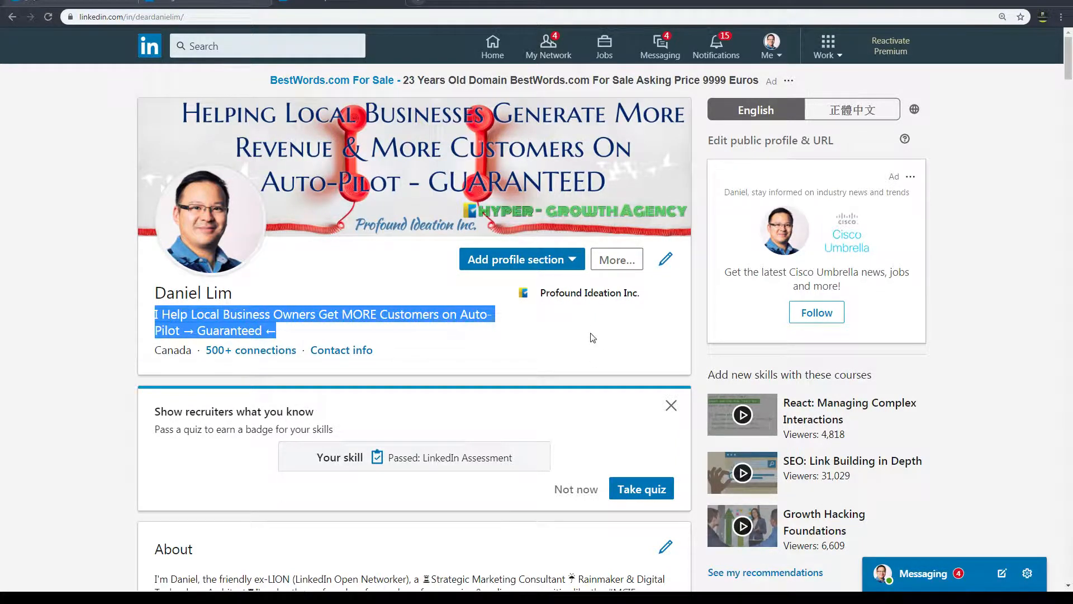
{"action": "scroll", "scroll_direction": "down", "scroll_amount": 3}
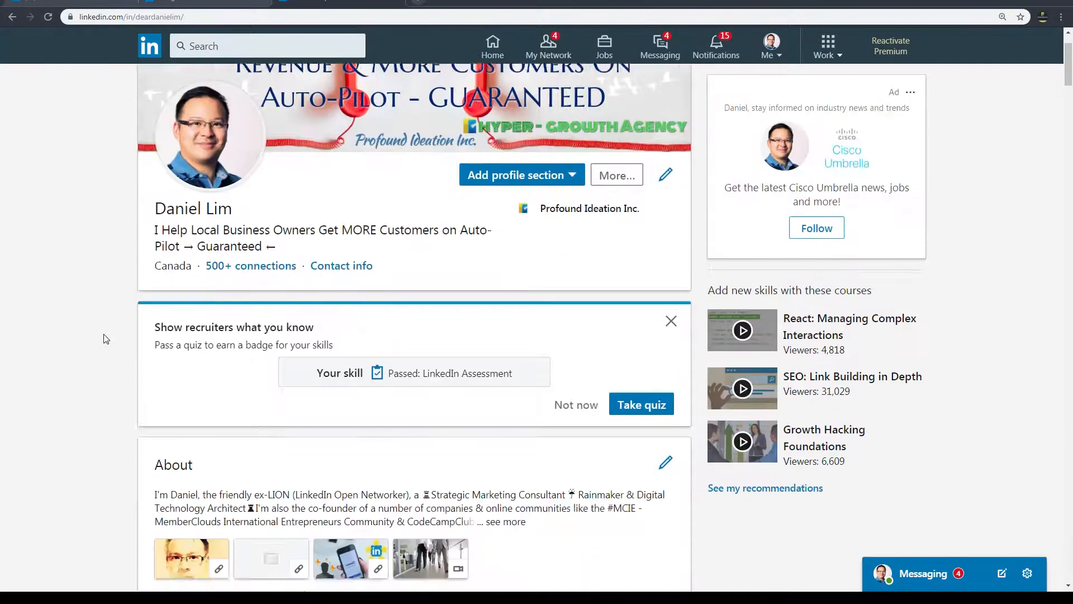
{"action": "scroll", "scroll_direction": "down", "scroll_amount": 3}
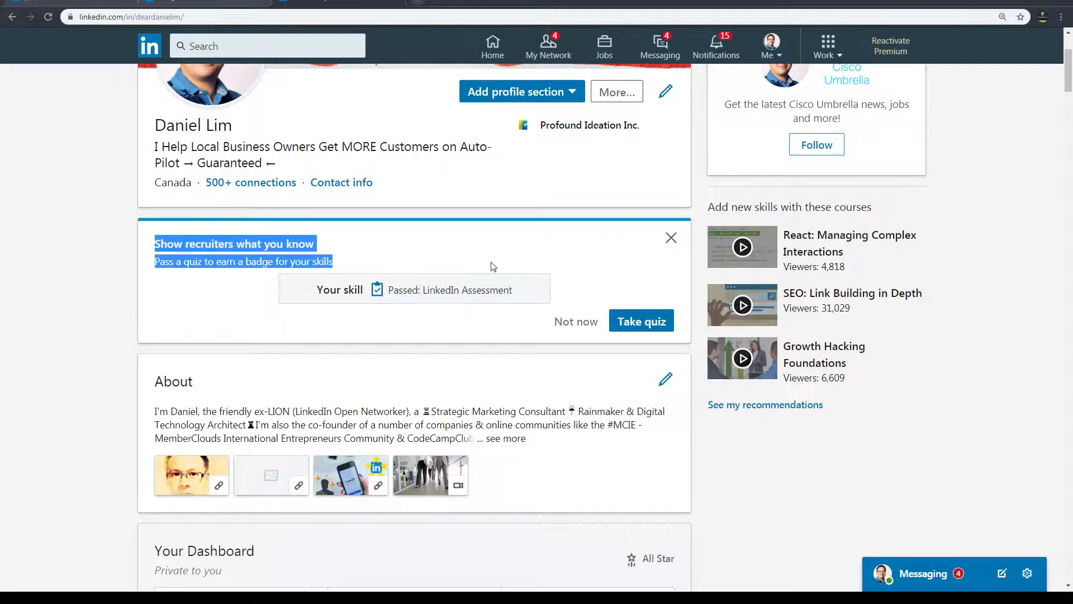
{"action": "scroll", "scroll_direction": "down", "scroll_amount": 3}
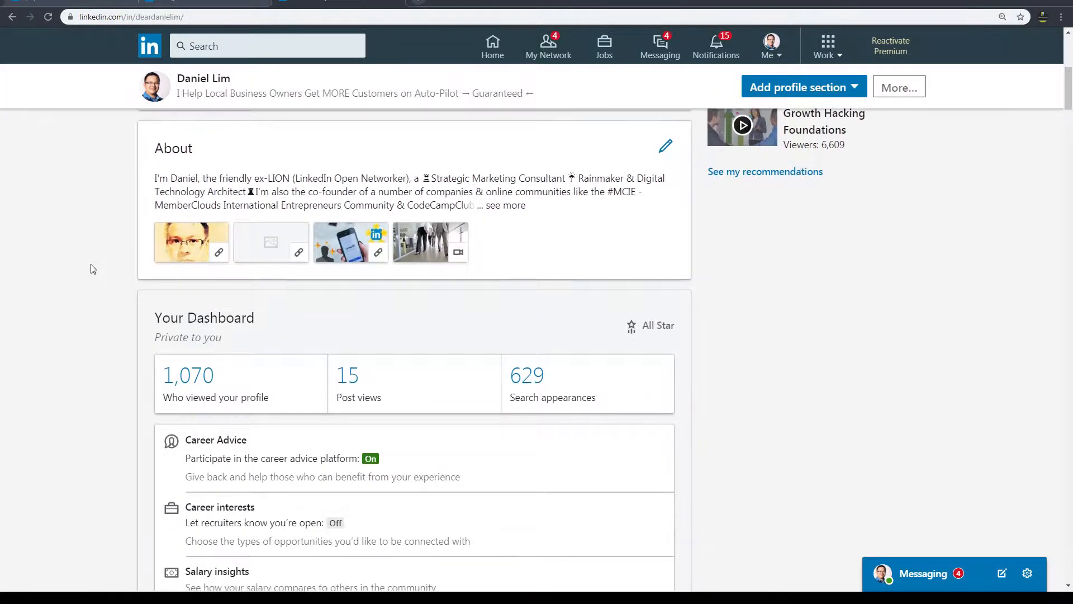
{"action": "scroll", "scroll_direction": "down", "scroll_amount": 3}
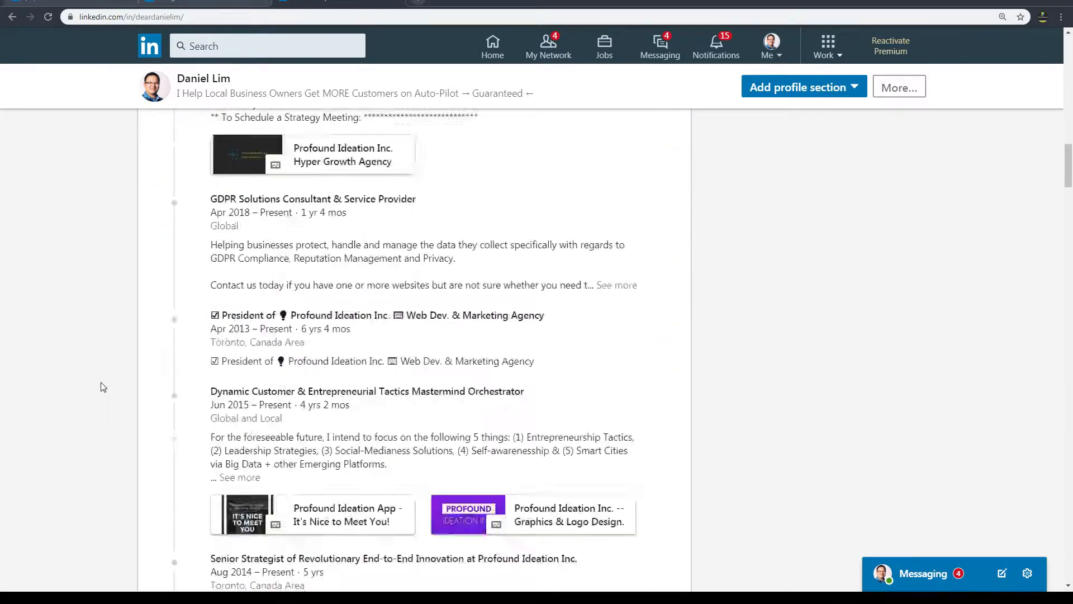
{"action": "scroll", "scroll_direction": "down", "scroll_amount": 3}
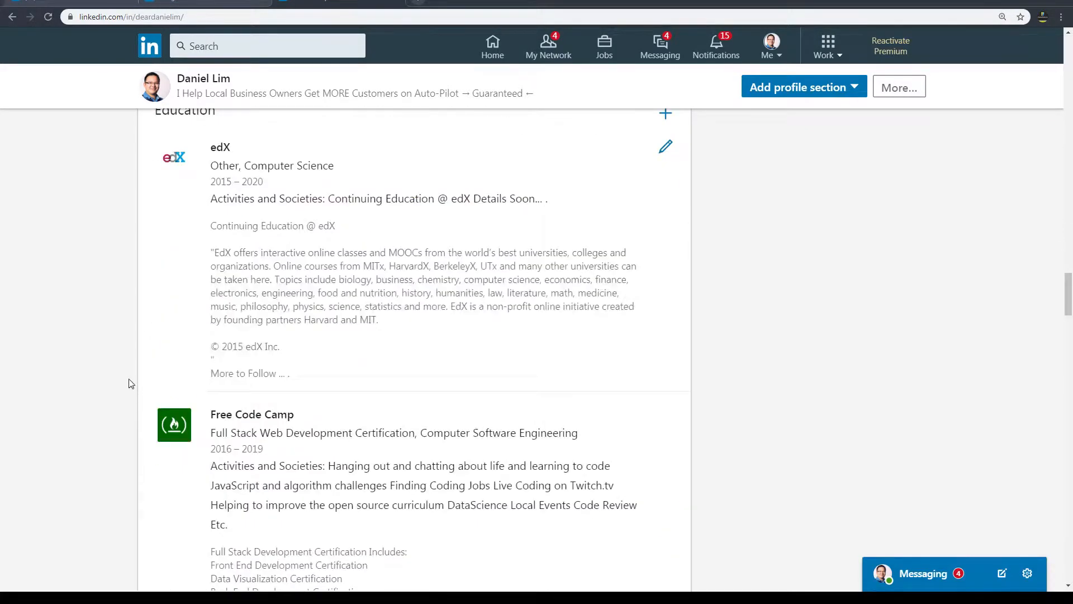
{"action": "scroll", "scroll_direction": "down", "scroll_amount": 3}
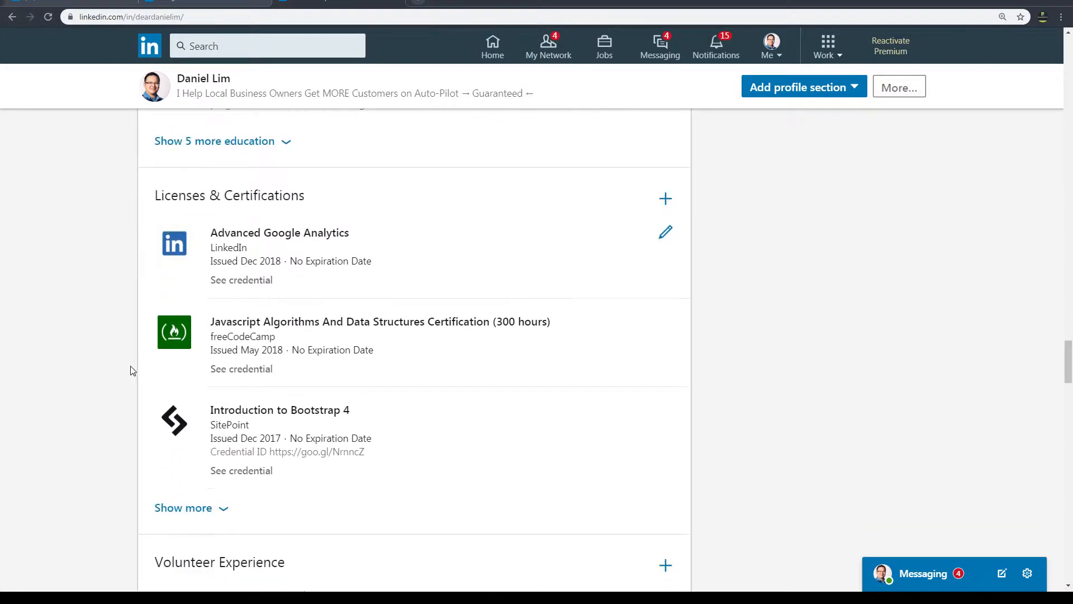
{"action": "mouse_move", "coordinate": [305, 270]}
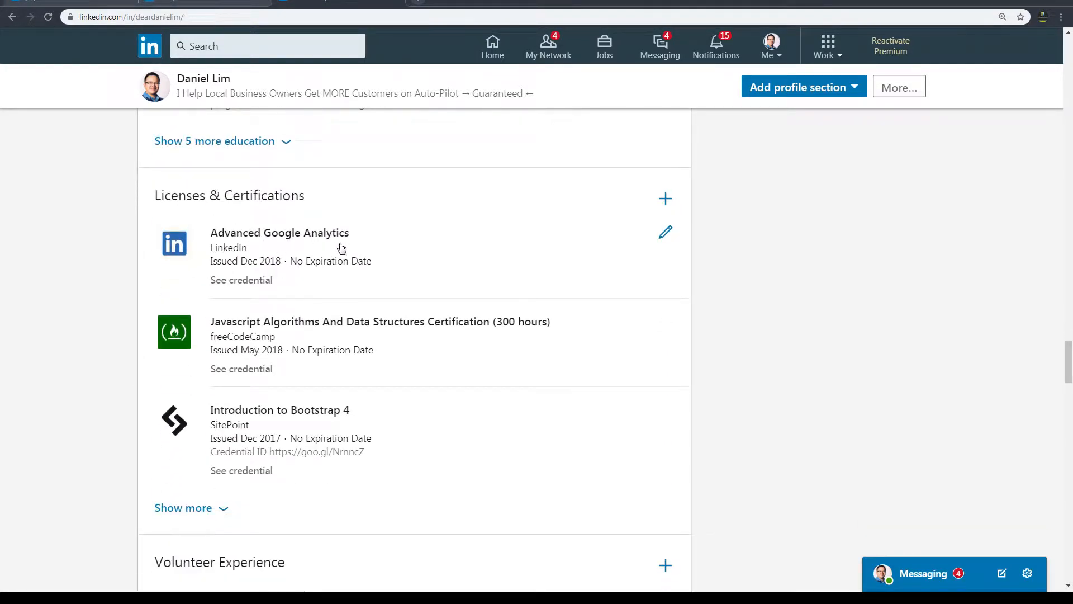
{"action": "mouse_move", "coordinate": [239, 336]}
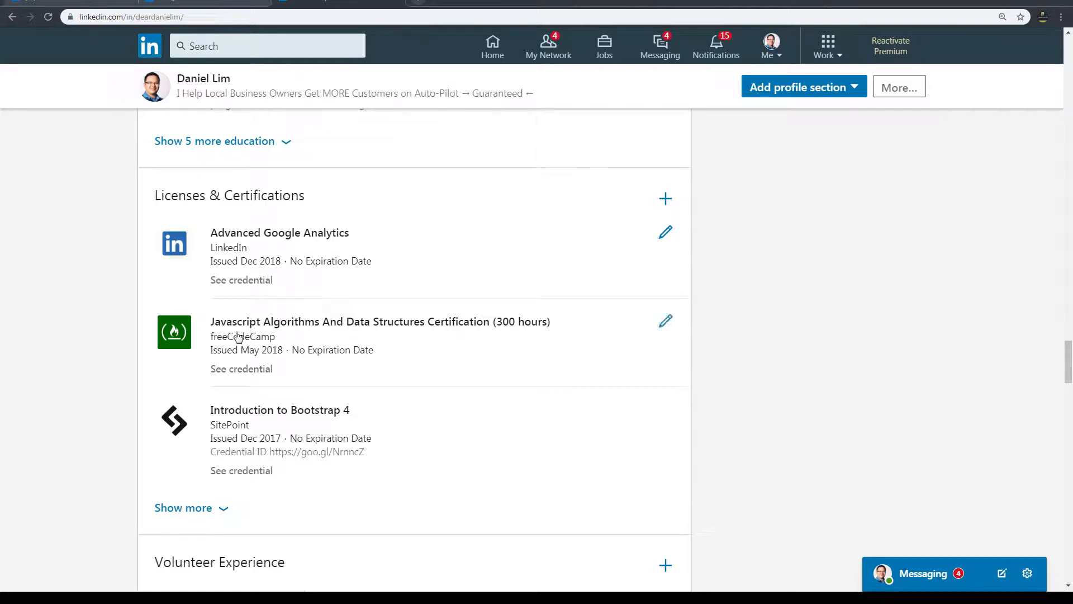
{"action": "scroll", "scroll_direction": "down", "scroll_amount": 3}
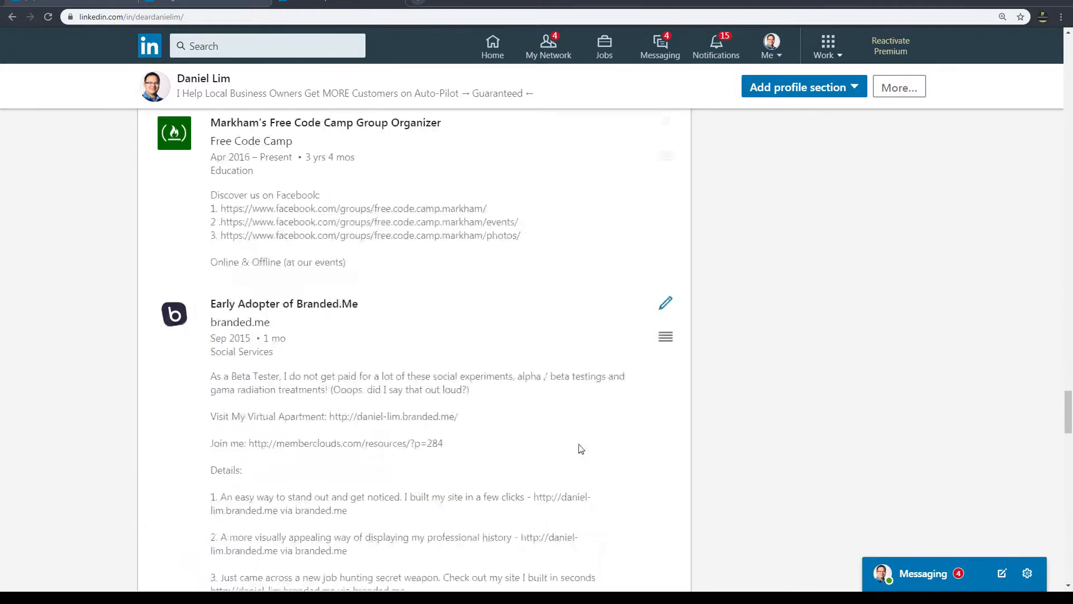
{"action": "scroll", "scroll_direction": "down", "scroll_amount": 3}
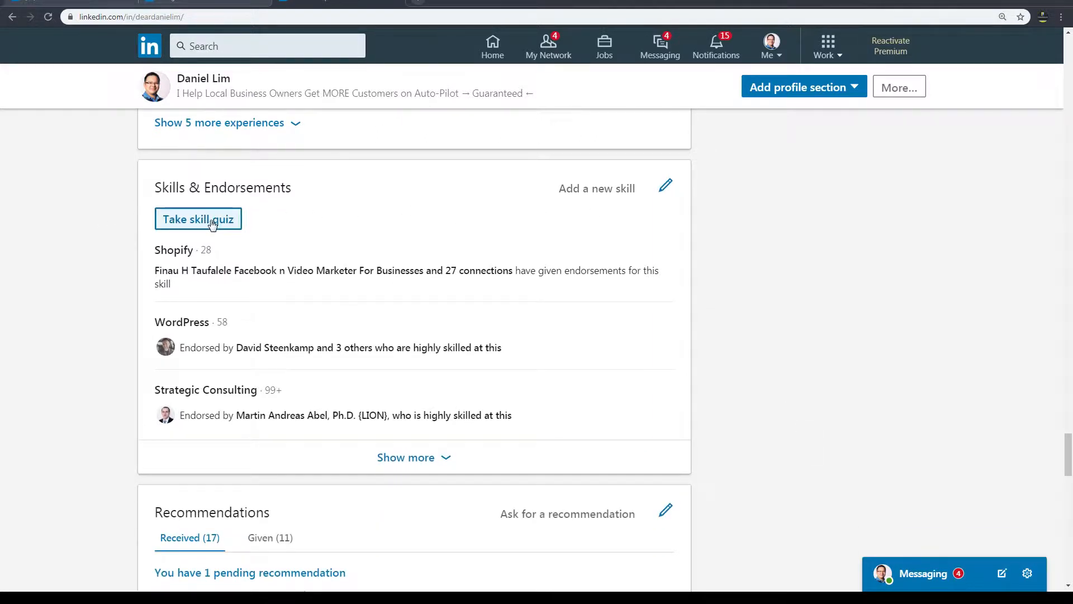
{"action": "mouse_move", "coordinate": [564, 212]}
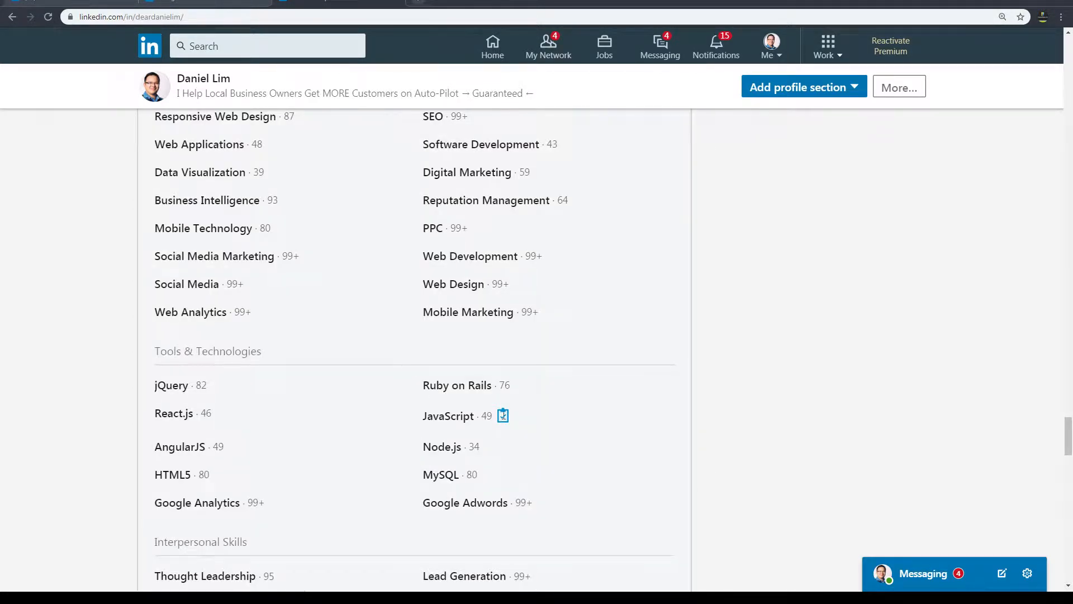
{"action": "mouse_move", "coordinate": [503, 416]}
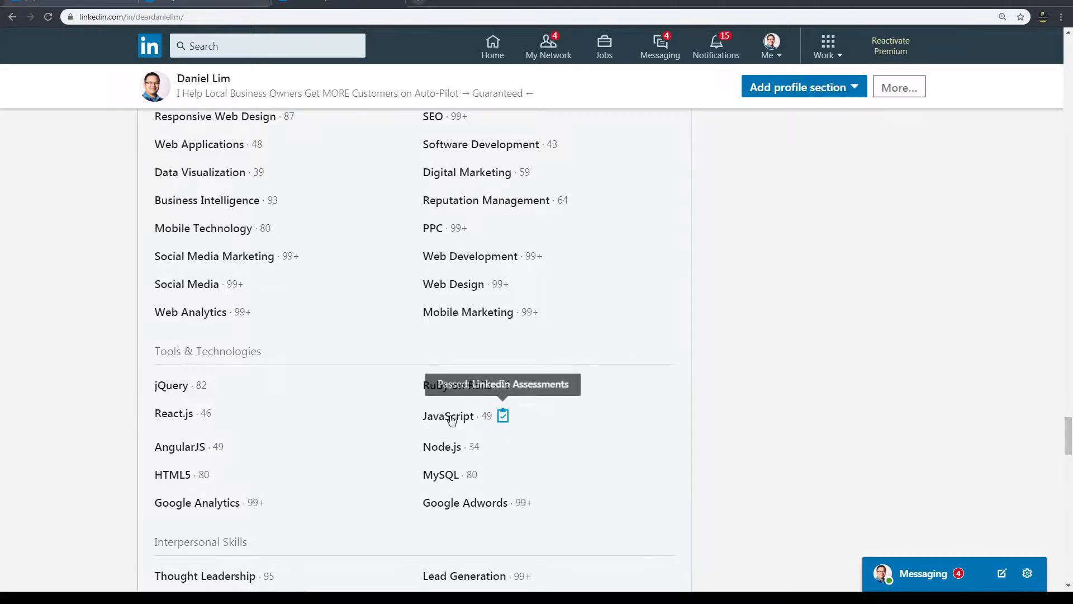
{"action": "mouse_move", "coordinate": [502, 416]}
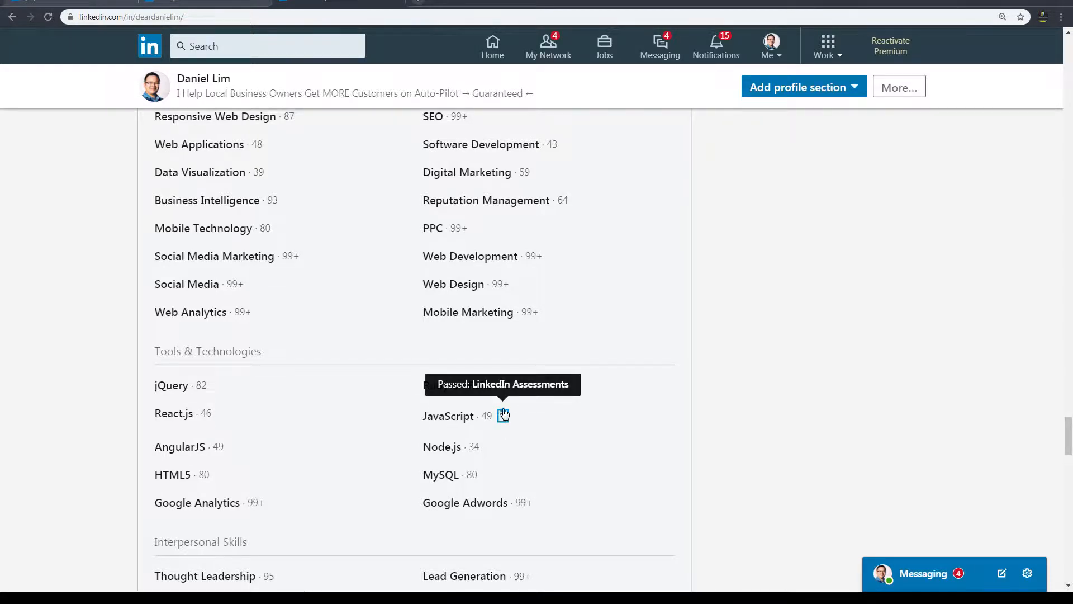
{"action": "scroll", "scroll_direction": "down", "scroll_amount": 3}
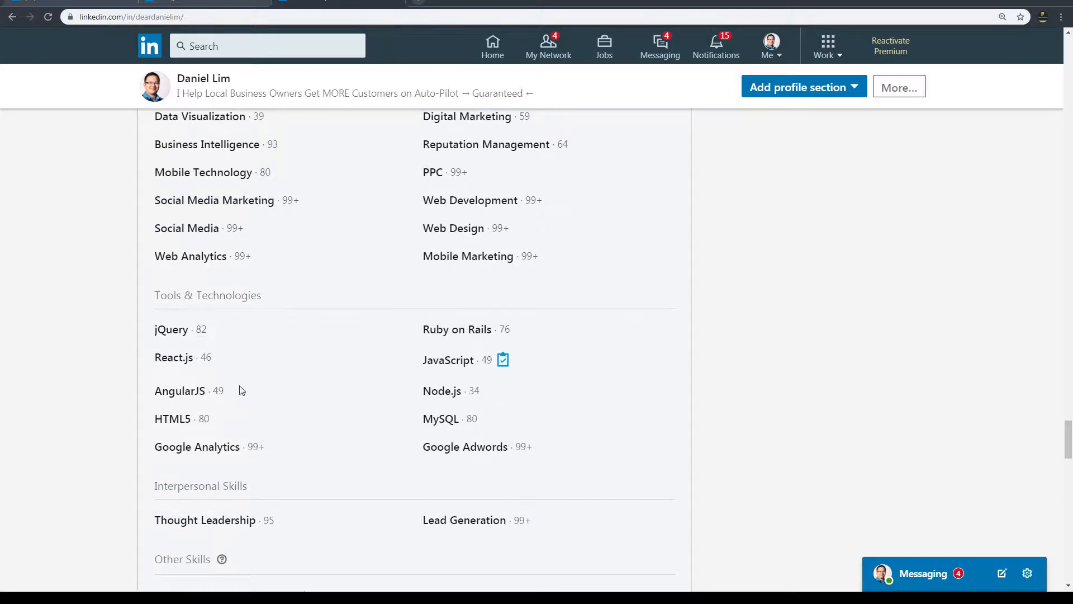
{"action": "mouse_move", "coordinate": [286, 413]}
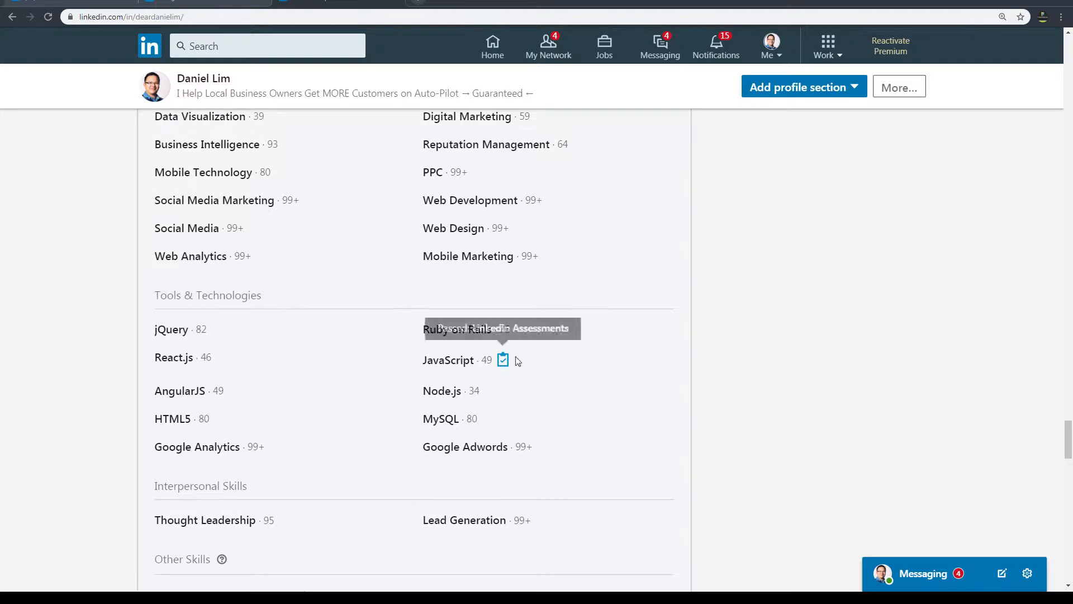
{"action": "mouse_move", "coordinate": [502, 361]}
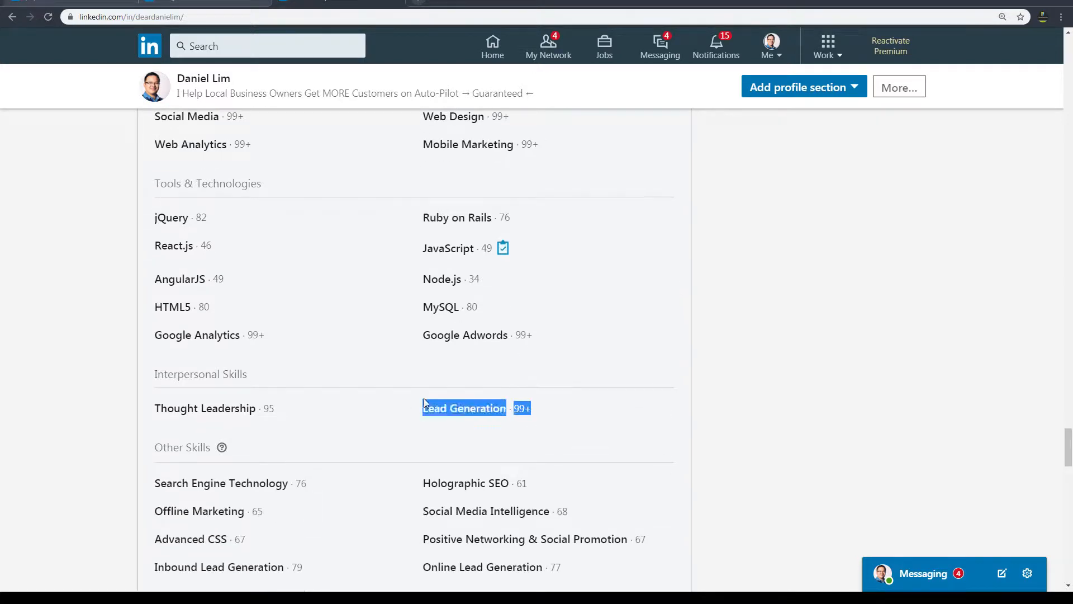
{"action": "scroll", "scroll_direction": "up", "scroll_amount": 3}
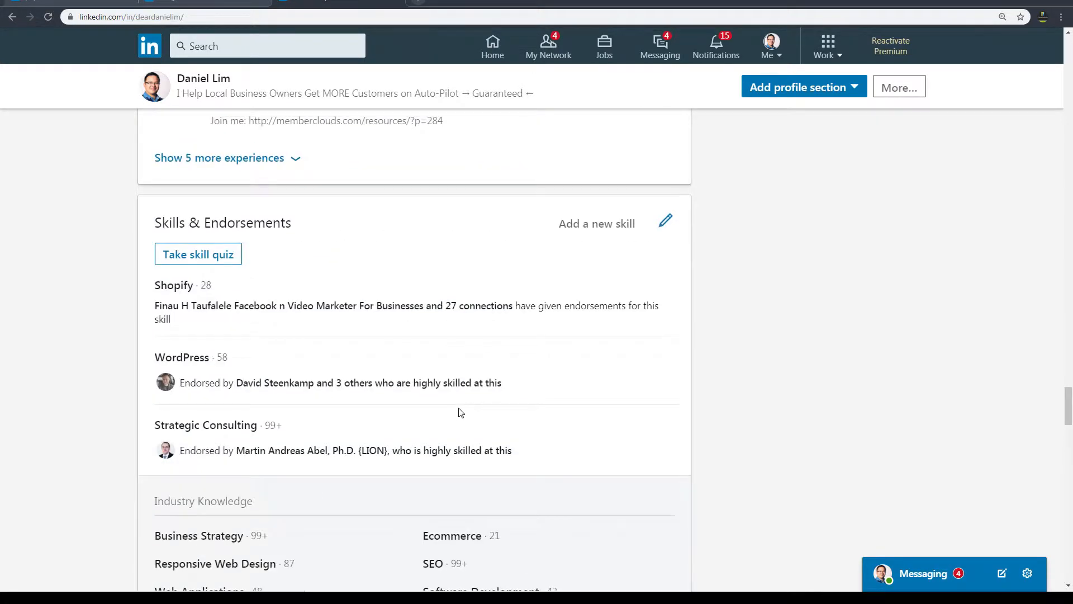
{"action": "mouse_move", "coordinate": [273, 459]}
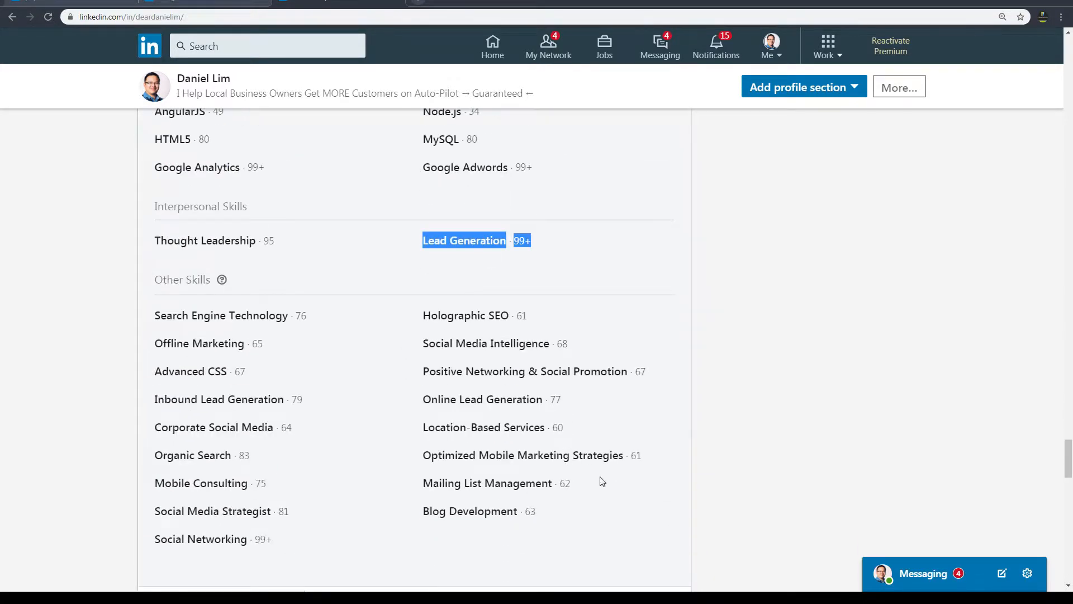
{"action": "scroll", "scroll_direction": "down", "scroll_amount": 3}
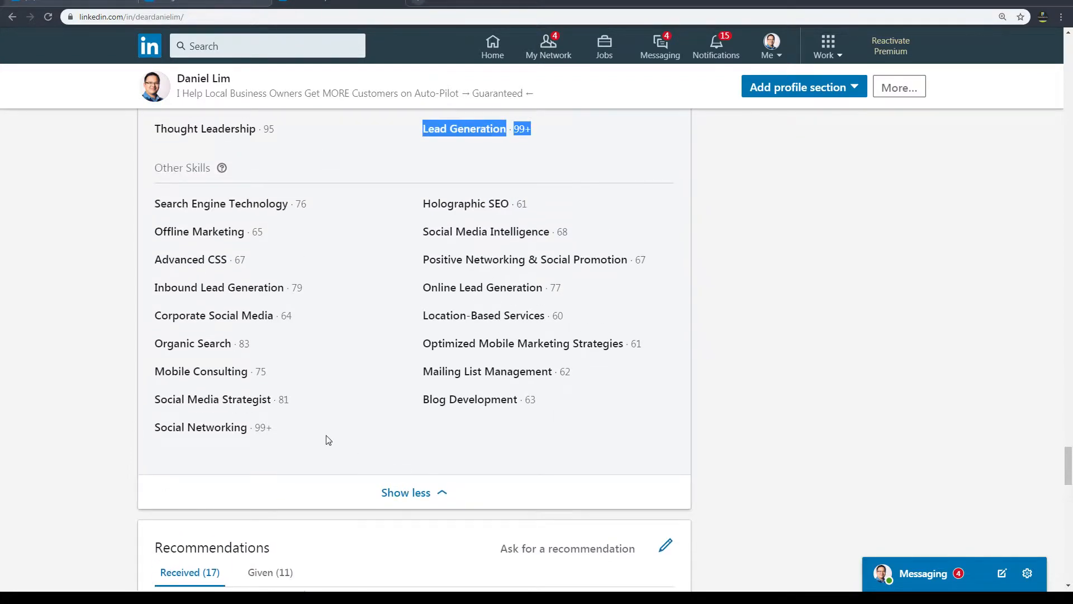
{"action": "scroll", "scroll_direction": "up", "scroll_amount": 3}
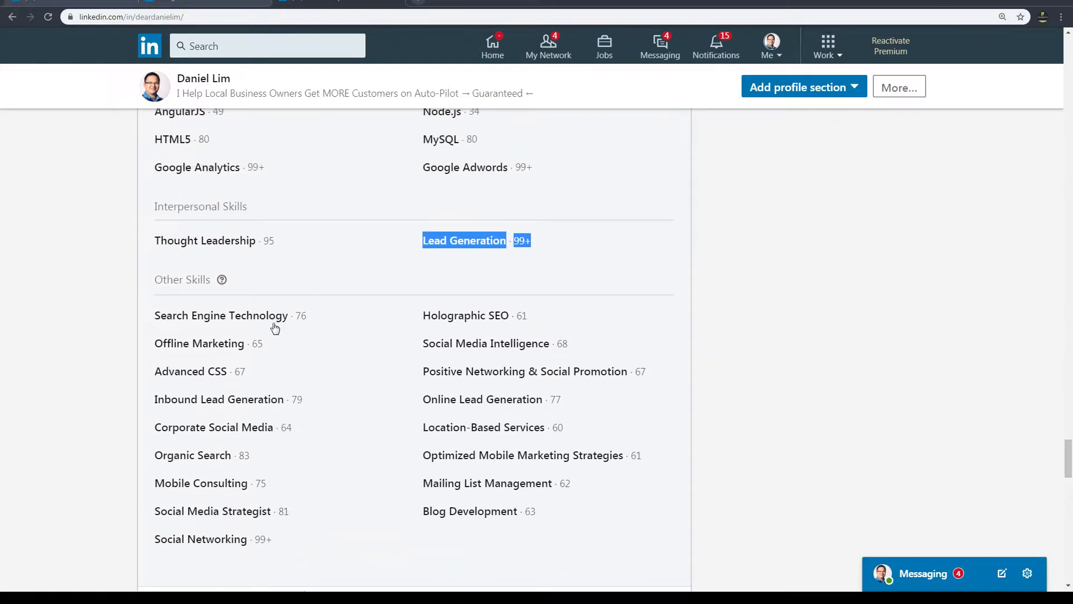
{"action": "scroll", "scroll_direction": "up", "scroll_amount": 3}
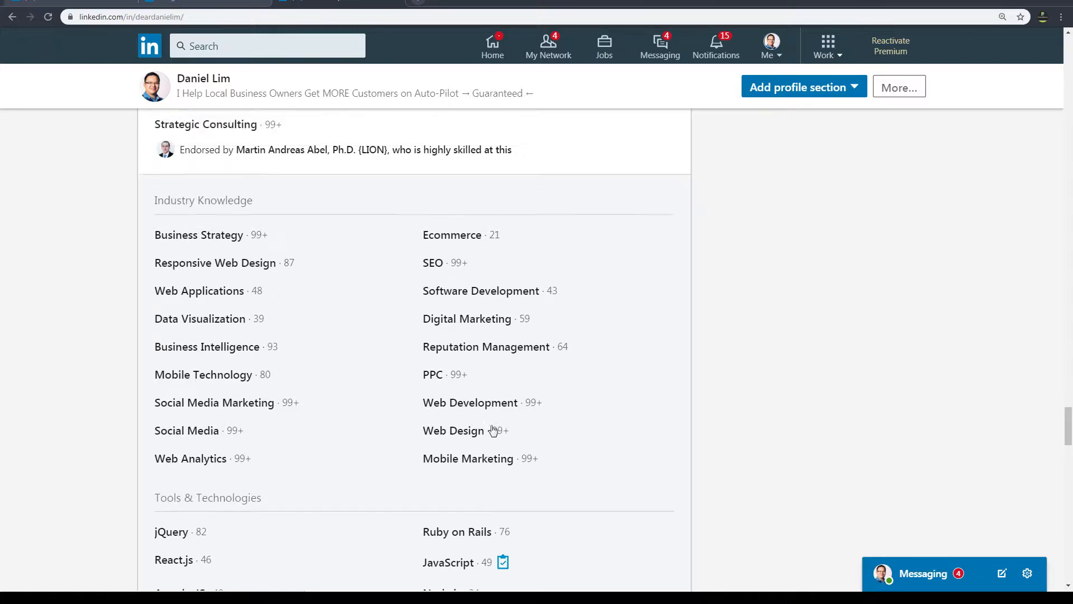
{"action": "scroll", "scroll_direction": "up", "scroll_amount": 3}
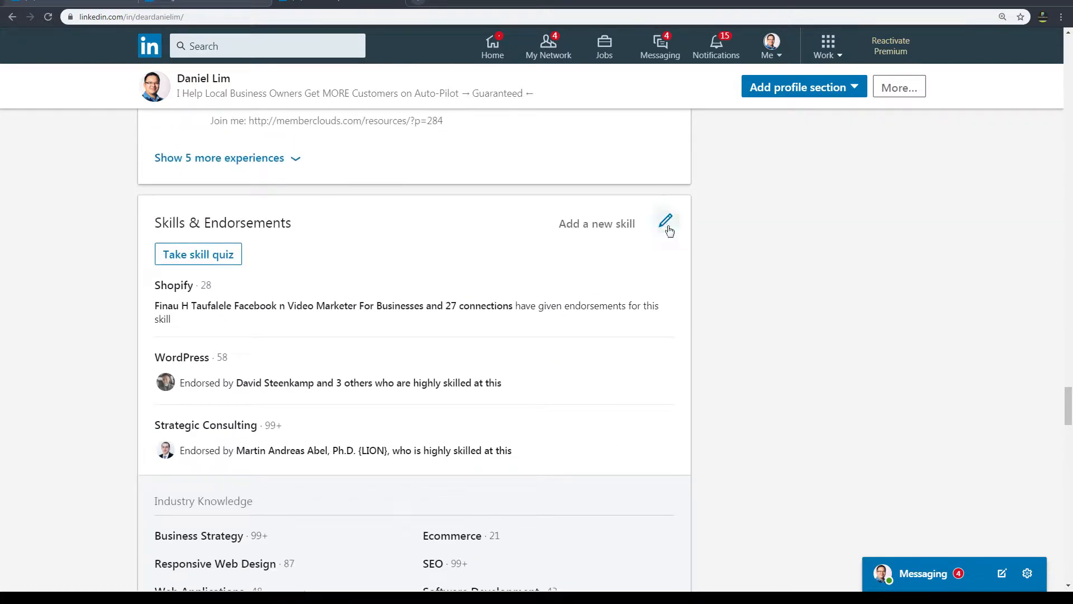
Try pinning Ecommerce as a top skill in the Reorder Skills editor, then discard the change on leaving
{"action": "left_click", "coordinate": [666, 224]}
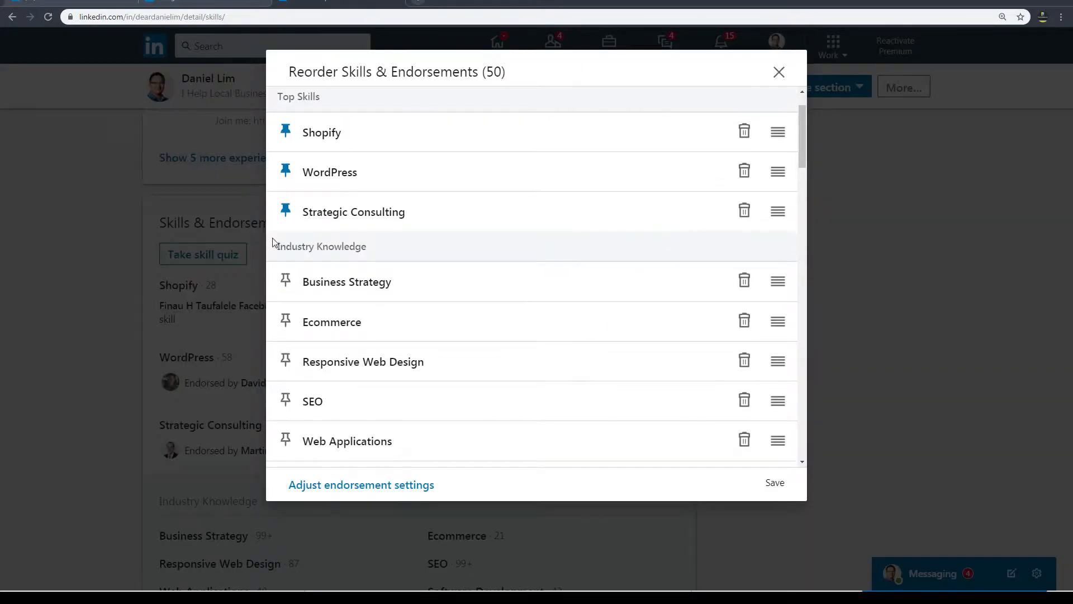
{"action": "mouse_move", "coordinate": [291, 218]}
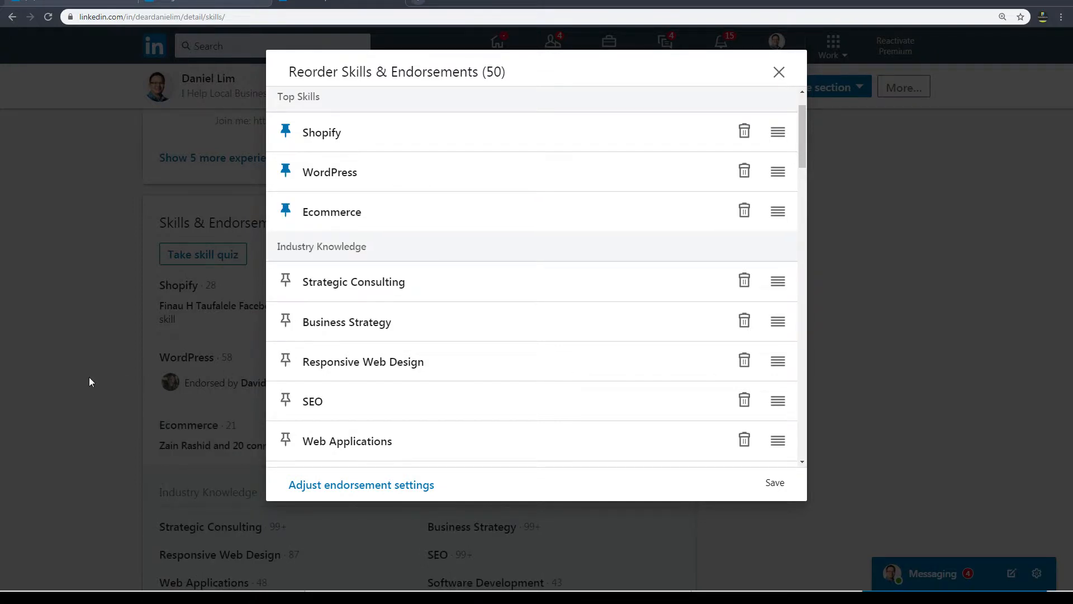
{"action": "left_click", "coordinate": [778, 71]}
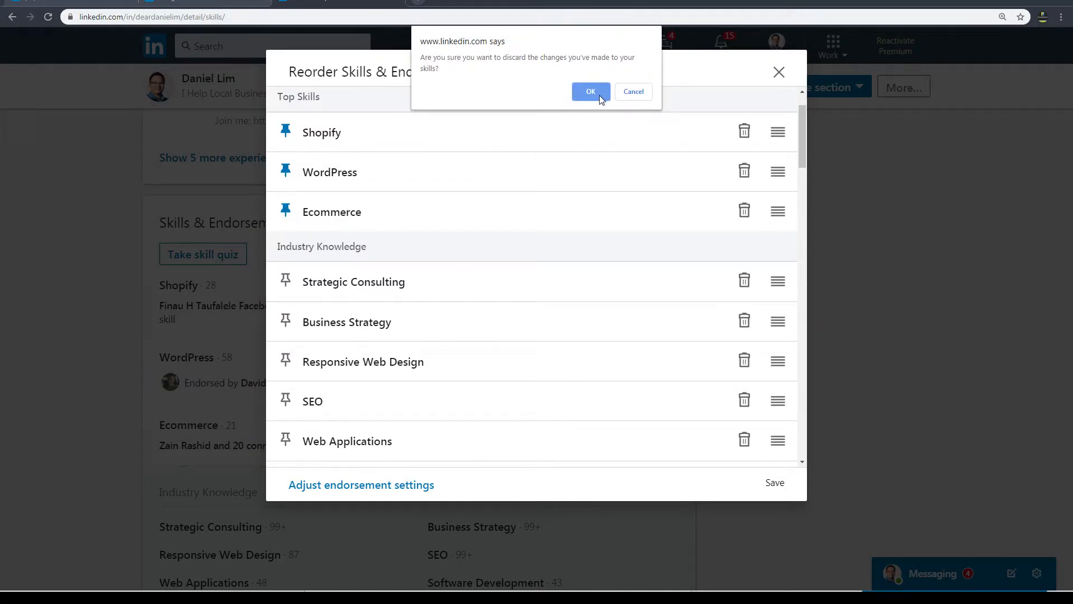
{"action": "left_click", "coordinate": [590, 92]}
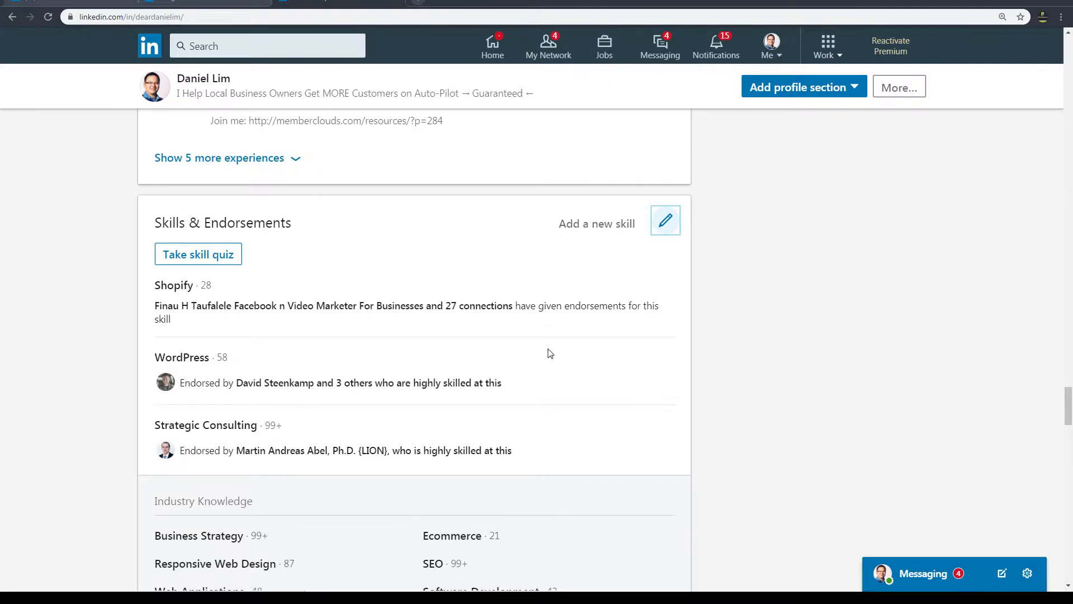
Move Ecommerce above WordPress so the top skills read Shopify, Ecommerce, WordPress, and confirm leaving the editor
{"action": "left_click", "coordinate": [664, 220]}
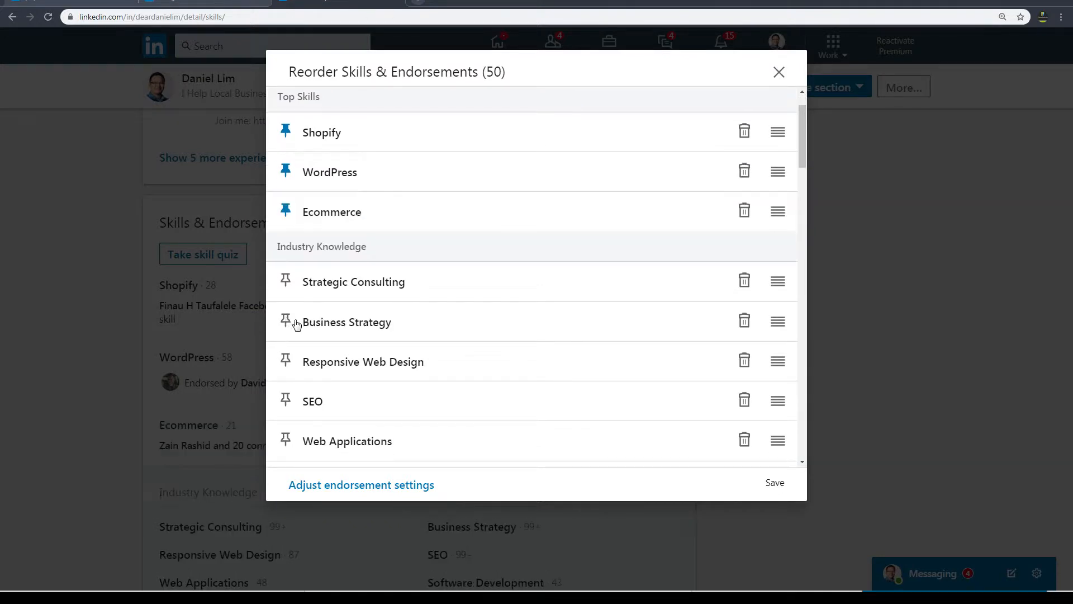
{"action": "left_click", "coordinate": [778, 71]}
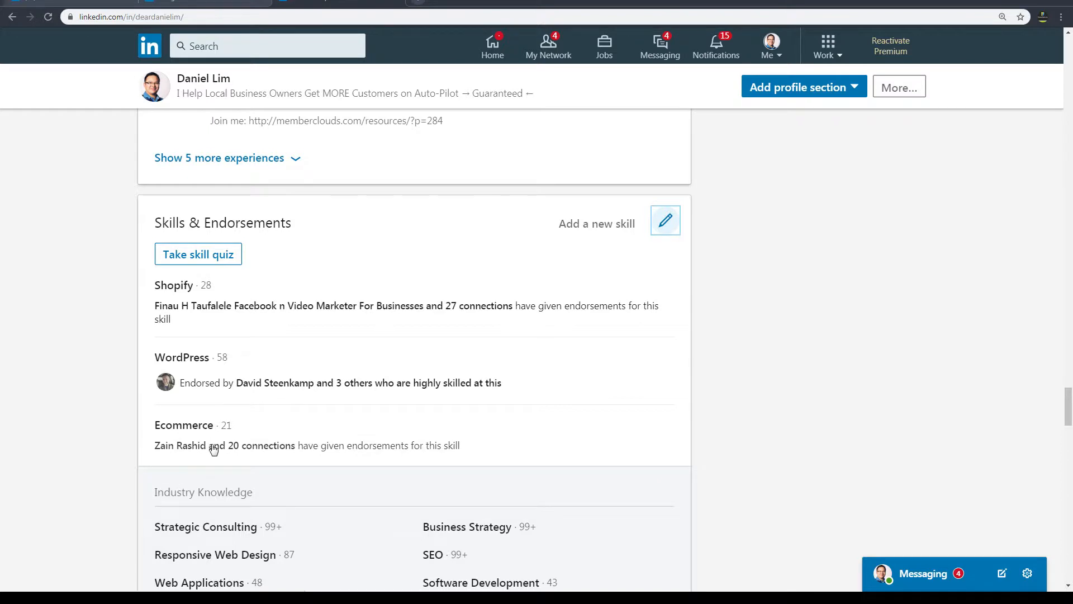
{"action": "mouse_move", "coordinate": [254, 427]}
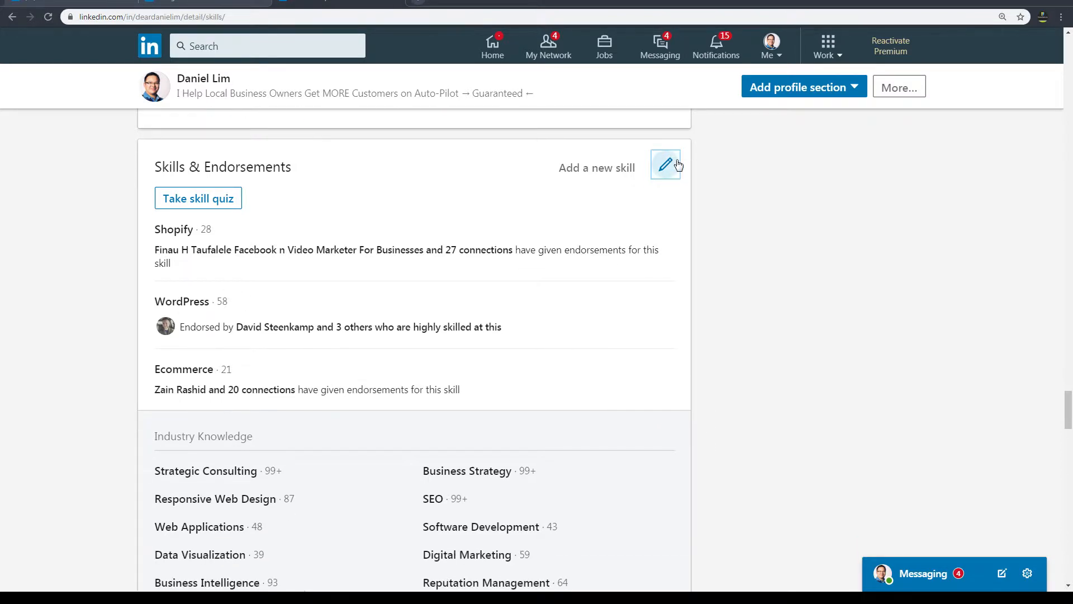
{"action": "left_click", "coordinate": [664, 164]}
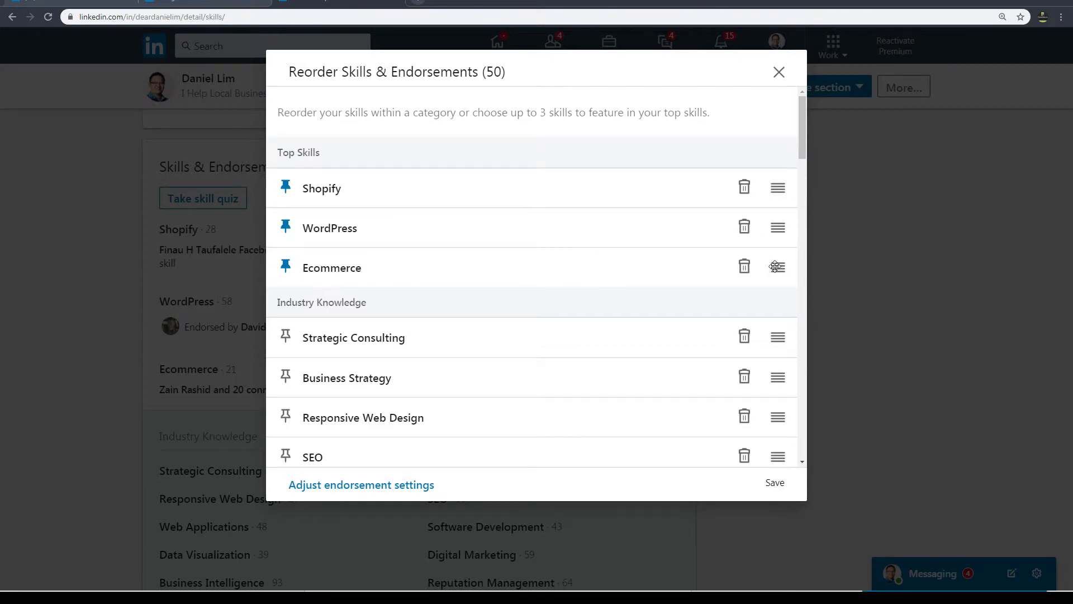
{"action": "left_click", "coordinate": [779, 72]}
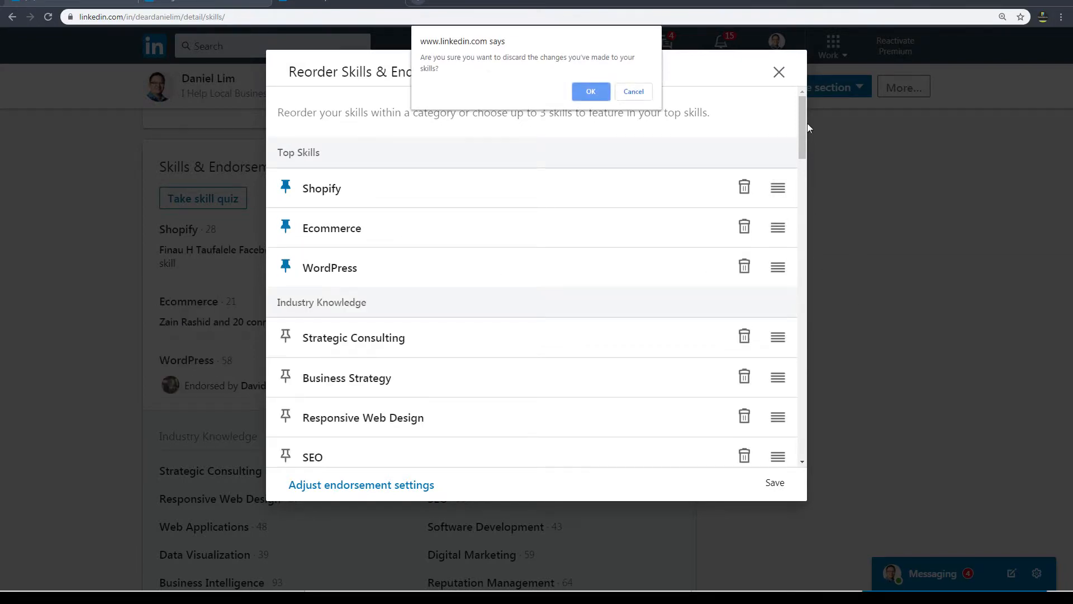
{"action": "left_click", "coordinate": [633, 90]}
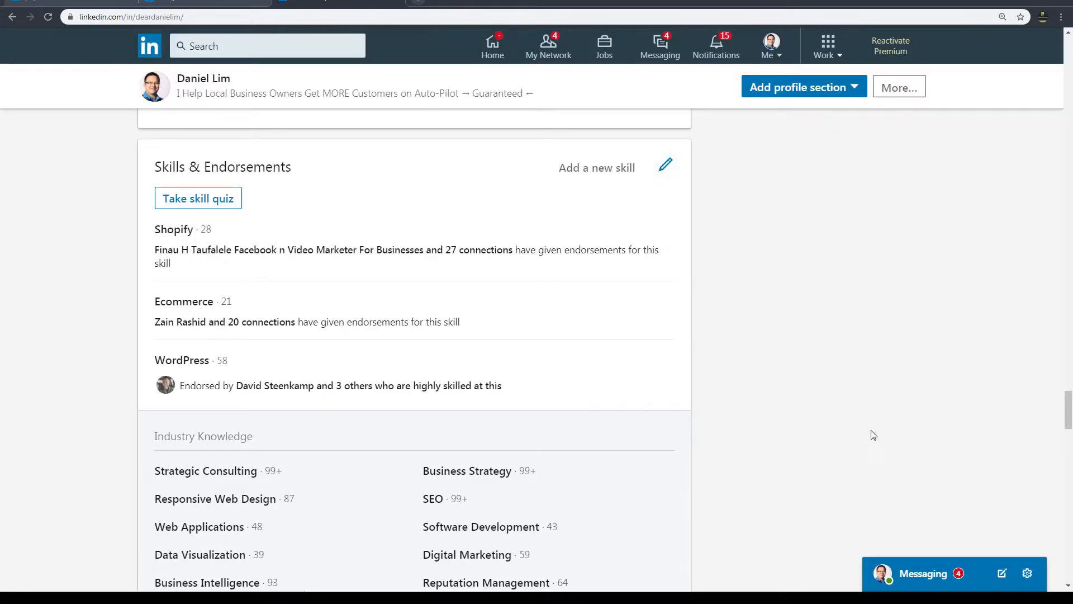
{"action": "scroll", "scroll_direction": "down", "scroll_amount": 3}
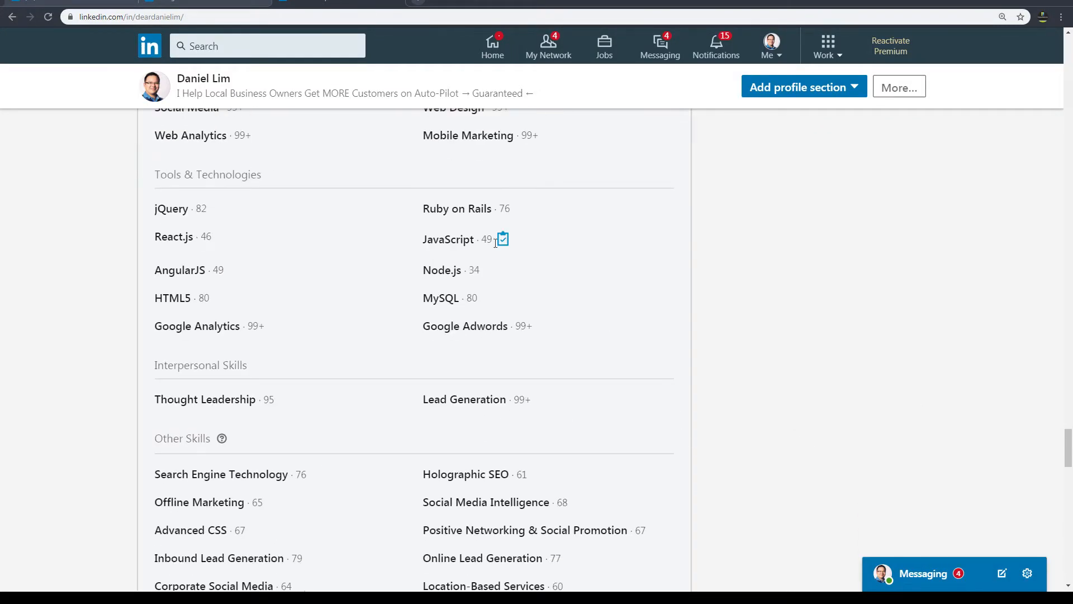
{"action": "mouse_move", "coordinate": [502, 240]}
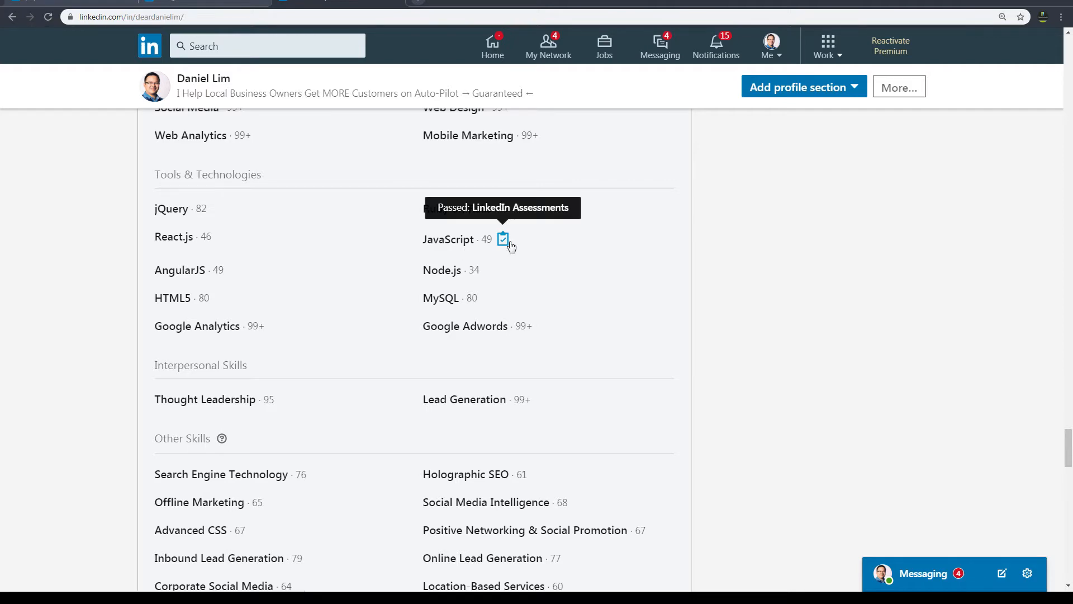
{"action": "scroll", "scroll_direction": "down", "scroll_amount": 3}
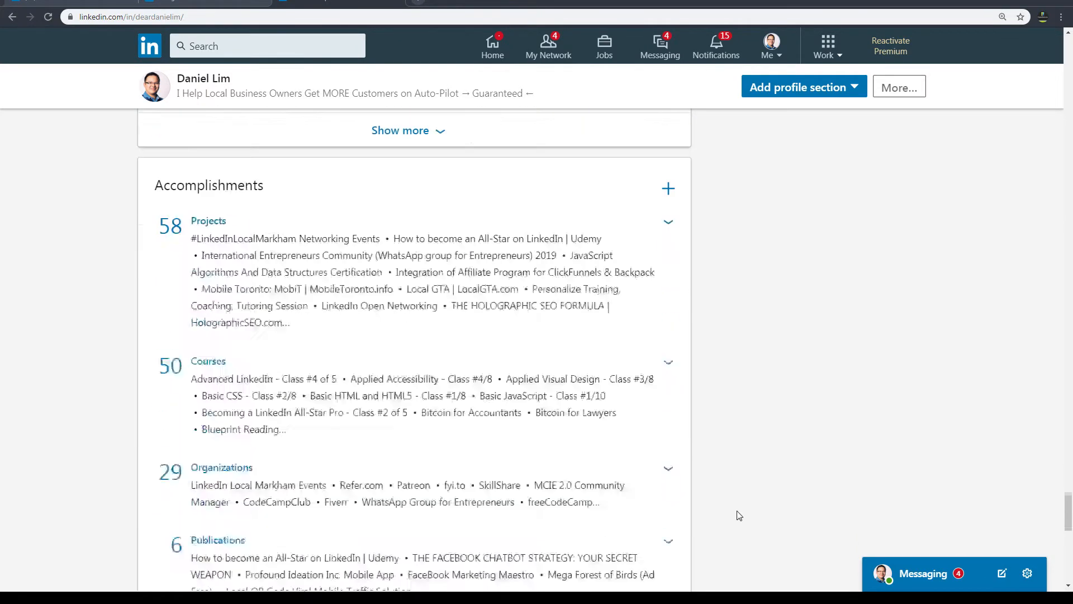
{"action": "scroll", "scroll_direction": "down", "scroll_amount": 3}
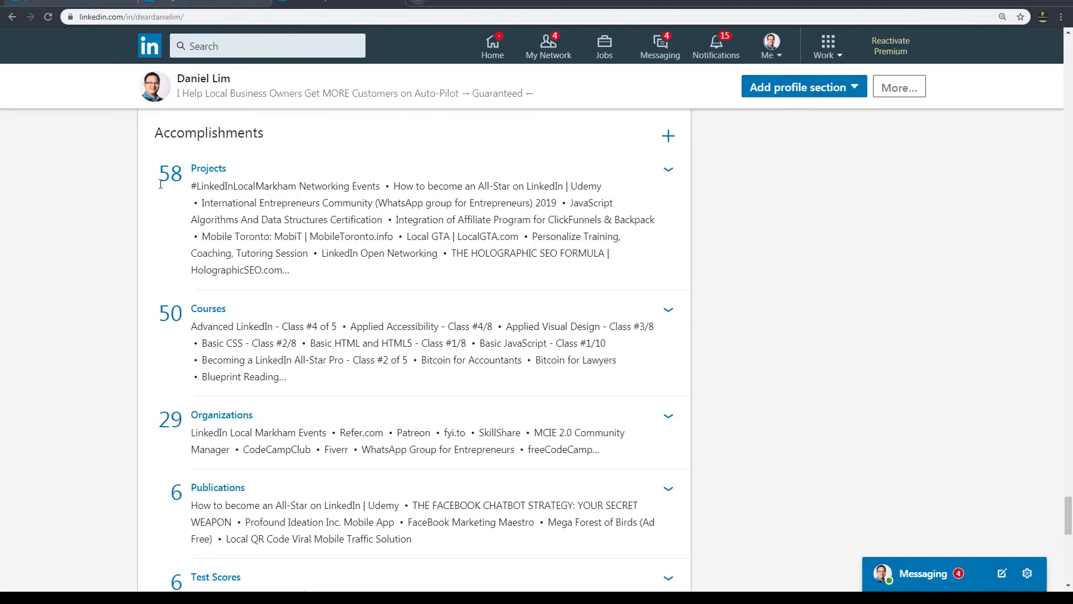
{"action": "mouse_move", "coordinate": [187, 262]}
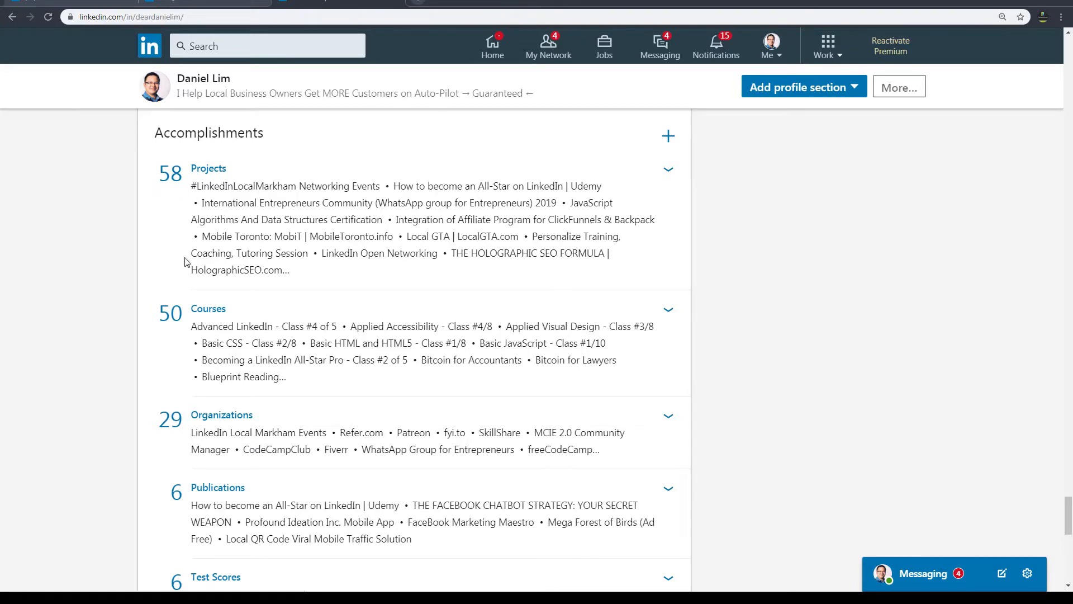
{"action": "scroll", "scroll_direction": "down", "scroll_amount": 3}
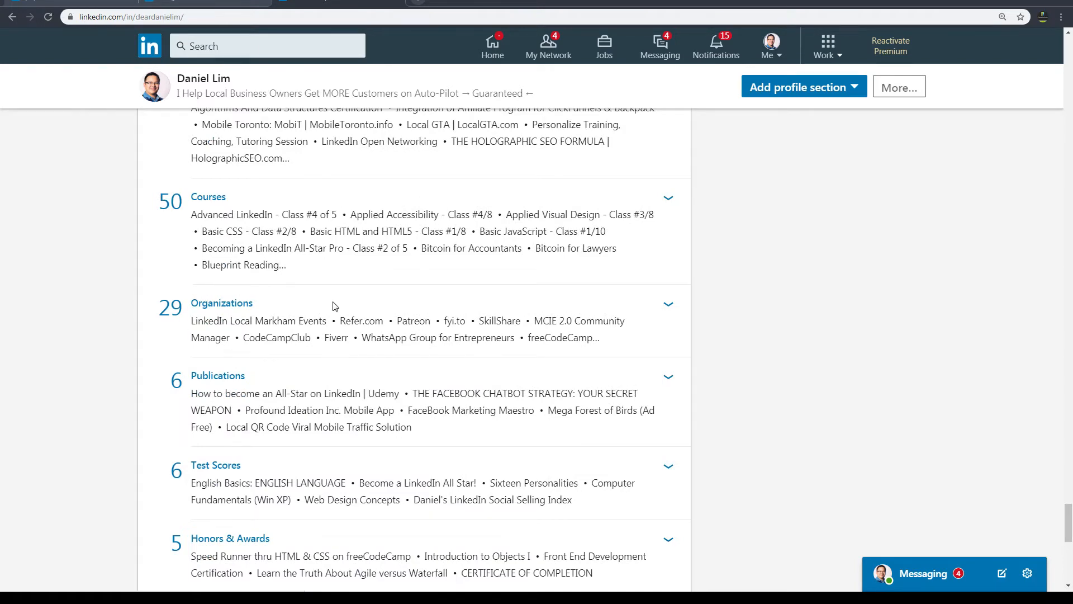
{"action": "scroll", "scroll_direction": "down", "scroll_amount": 3}
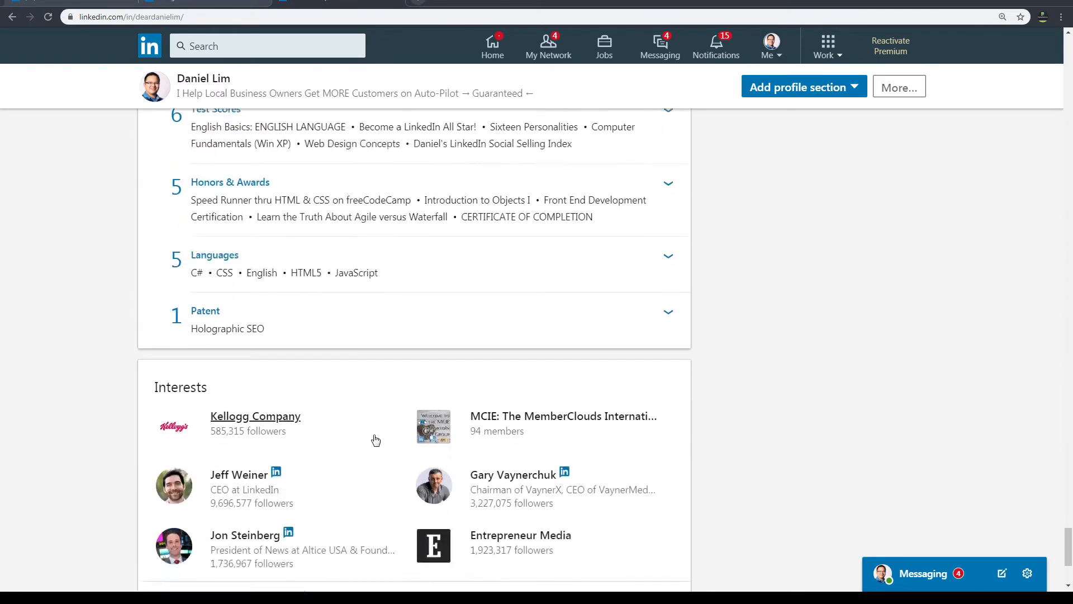
{"action": "scroll", "scroll_direction": "up", "scroll_amount": 3}
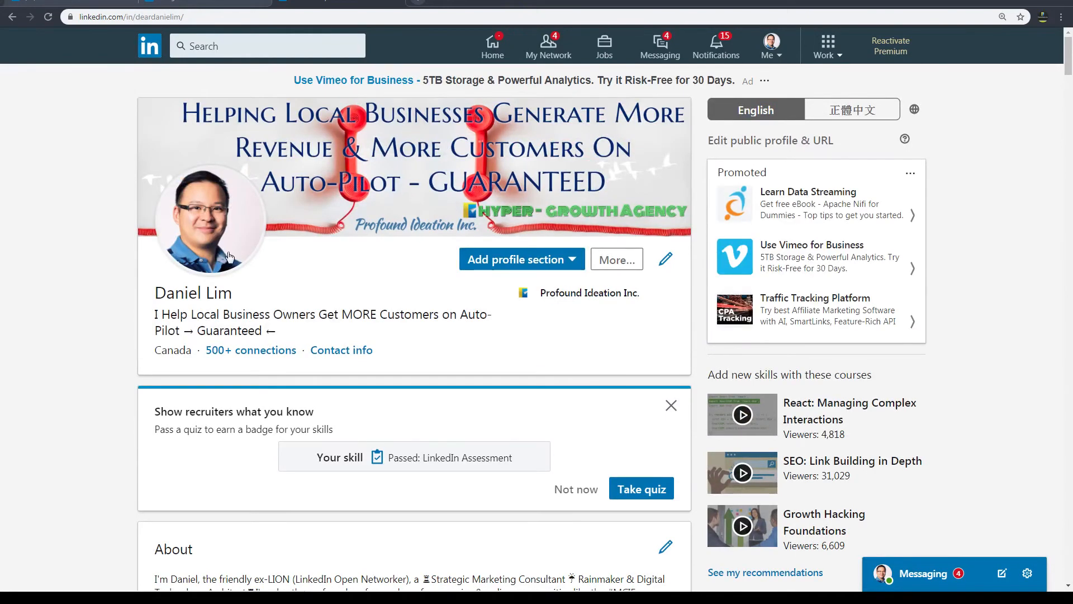
{"action": "mouse_move", "coordinate": [345, 249]}
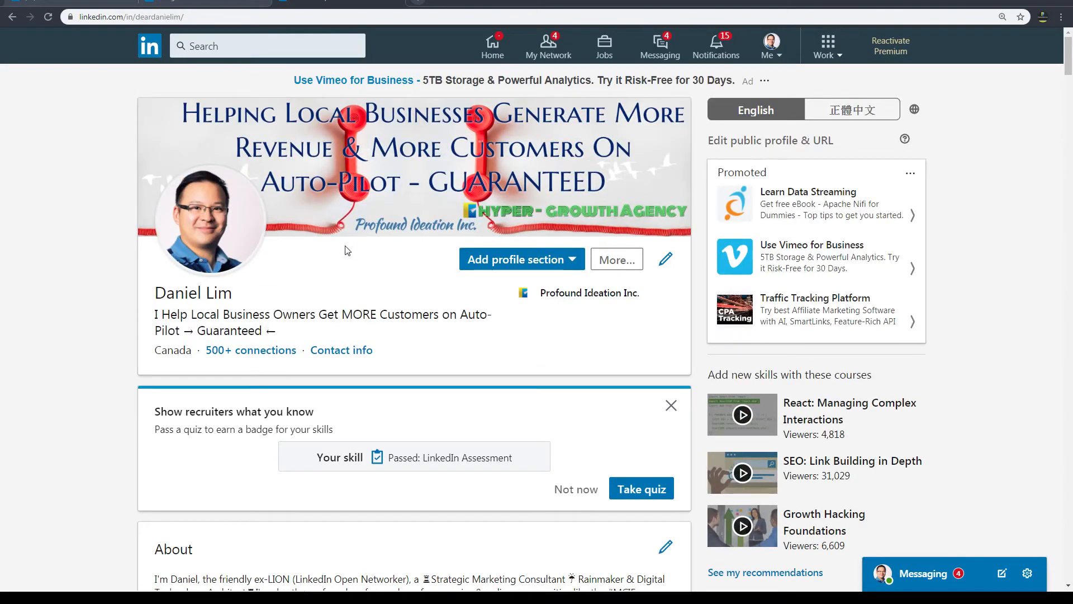